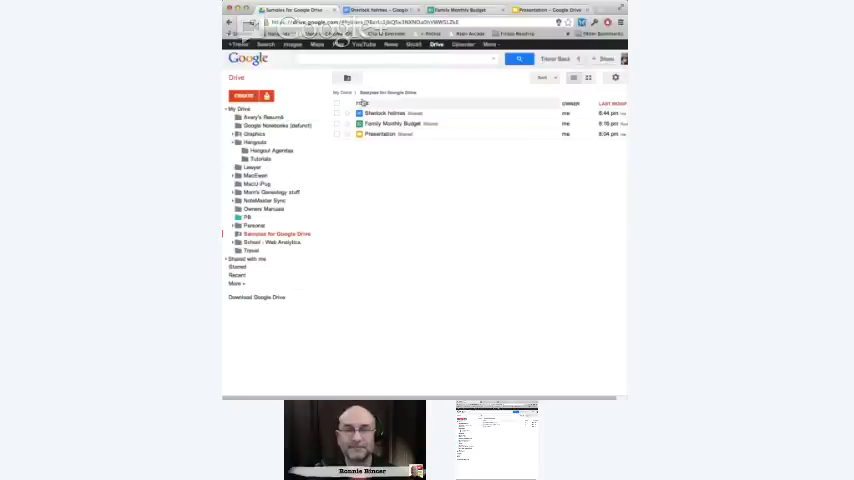
- Open the Sherlock Holmes document from the Drive folder into Google Docs
click(404, 122)
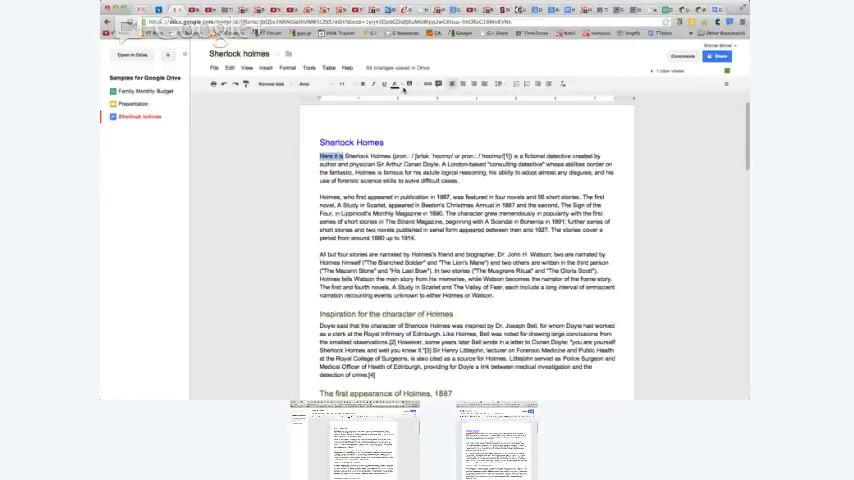
- Move down the Sherlock Holmes article to the sections on the character's inspiration and first appearance
click(384, 84)
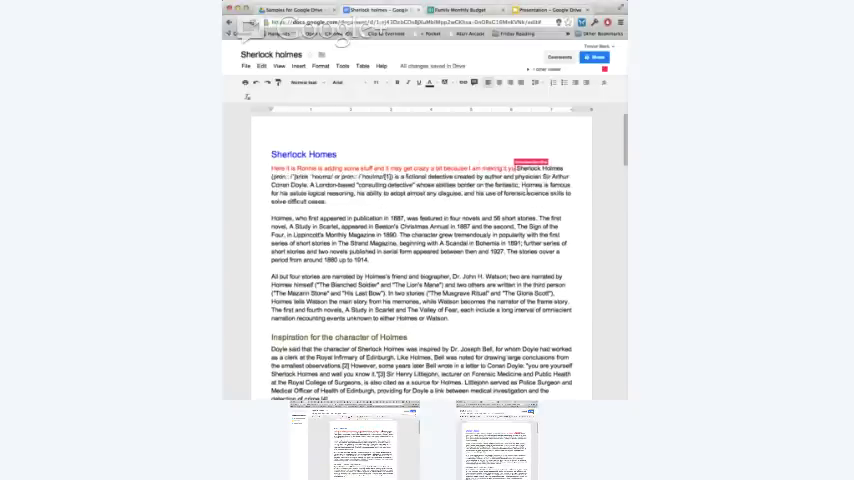
scroll(down, 3)
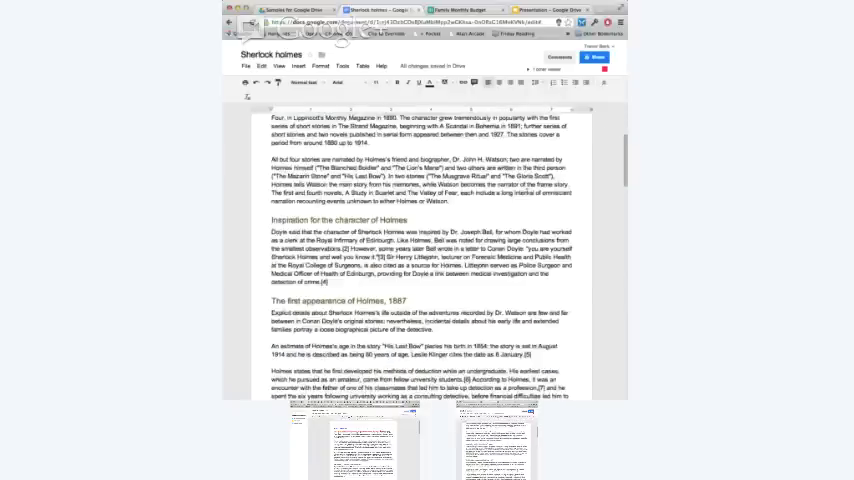
scroll(down, 3)
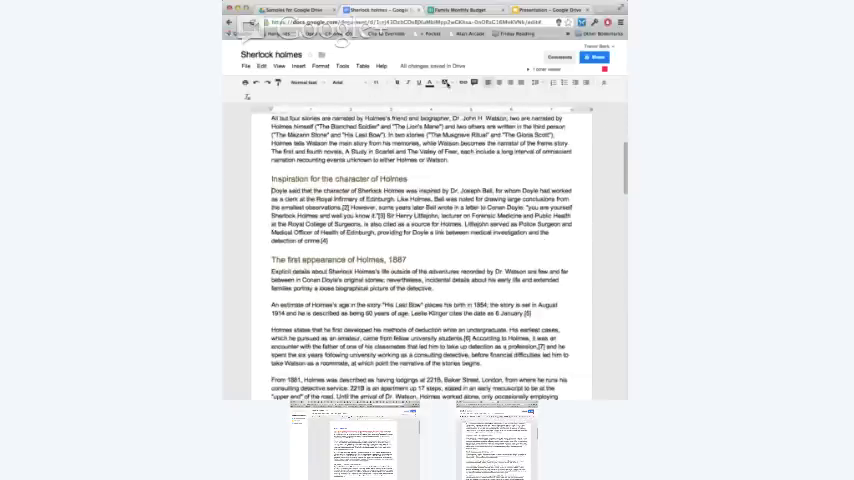
click(452, 82)
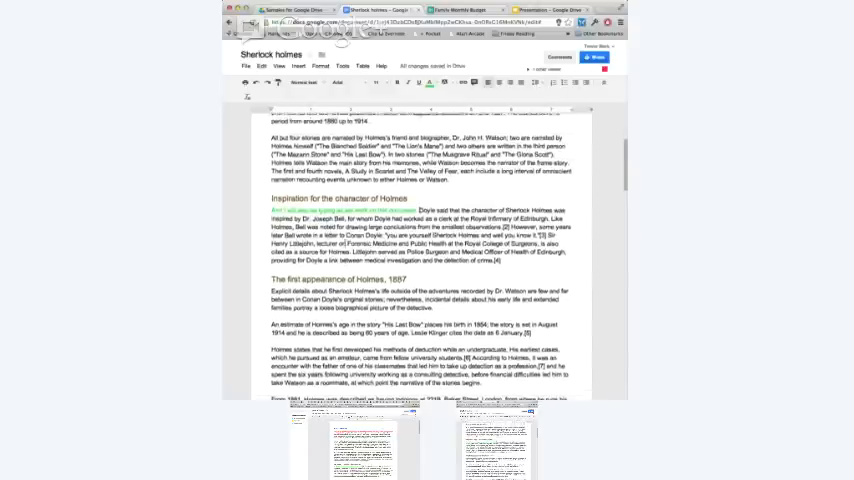
- Return to the top of the article where the collaborator's red note sits above the heading
scroll(up, 3)
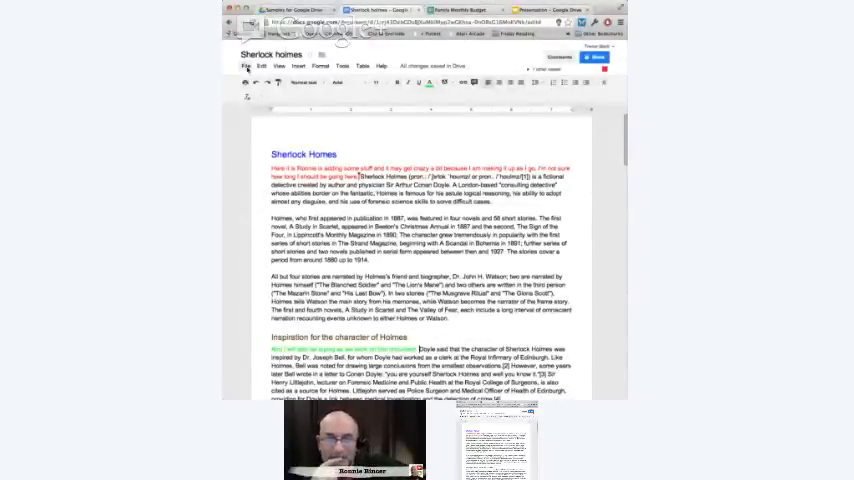
- Review the document's revision history via File > See revision history and view one of today's revisions
click(246, 66)
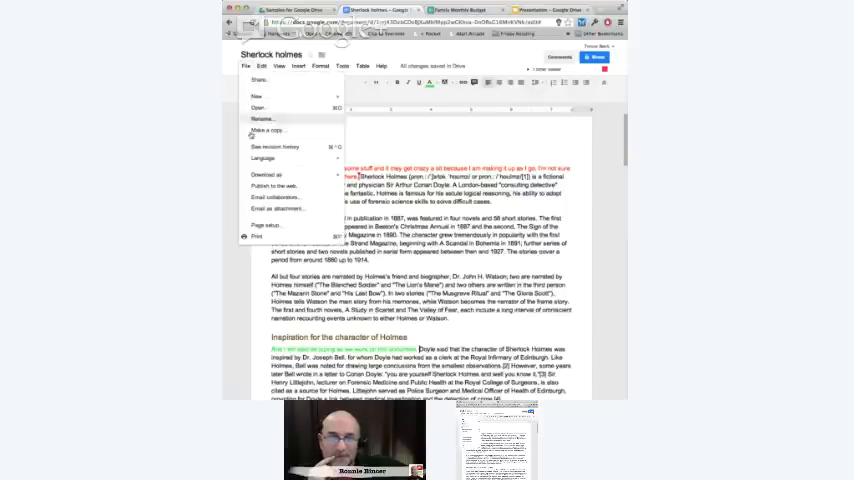
click(276, 148)
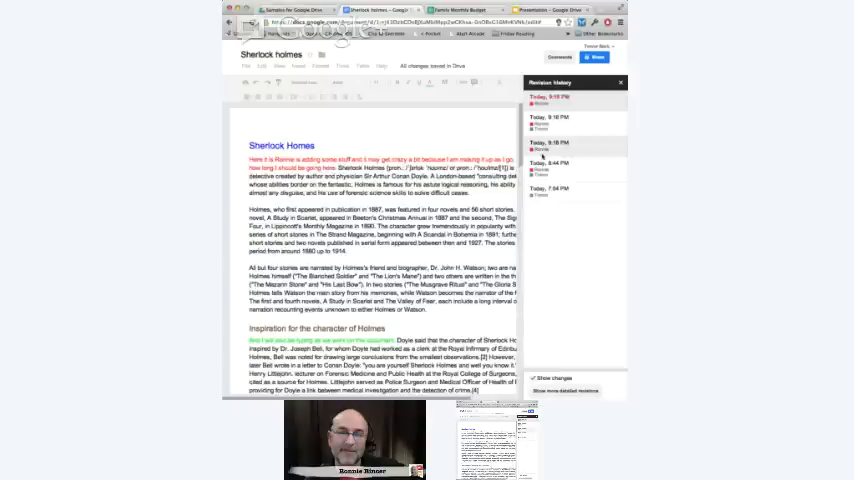
click(556, 140)
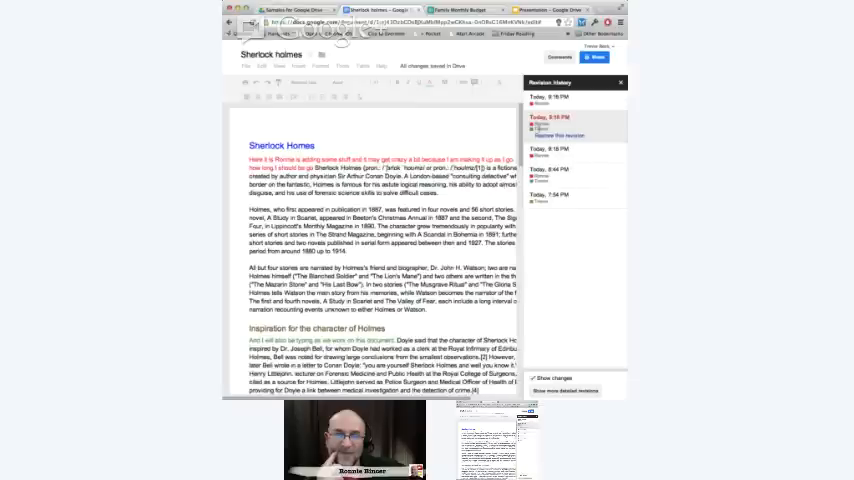
scroll(down, 3)
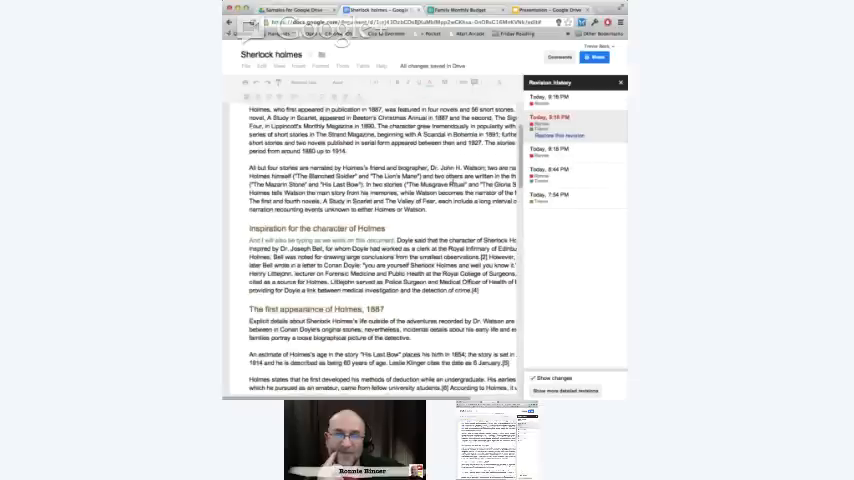
scroll(down, 3)
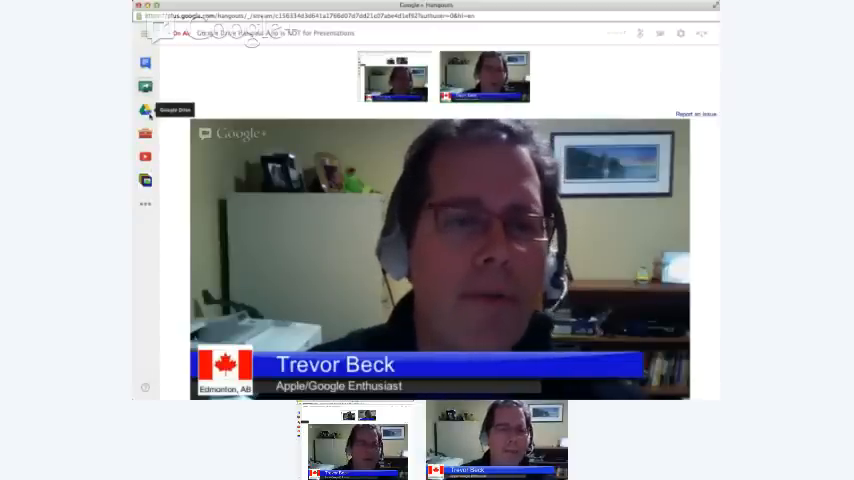
- Add Sherlock Holmes, Family Monthly Budget and Presentation from Drive's Shared with me list to the hangout
click(144, 112)
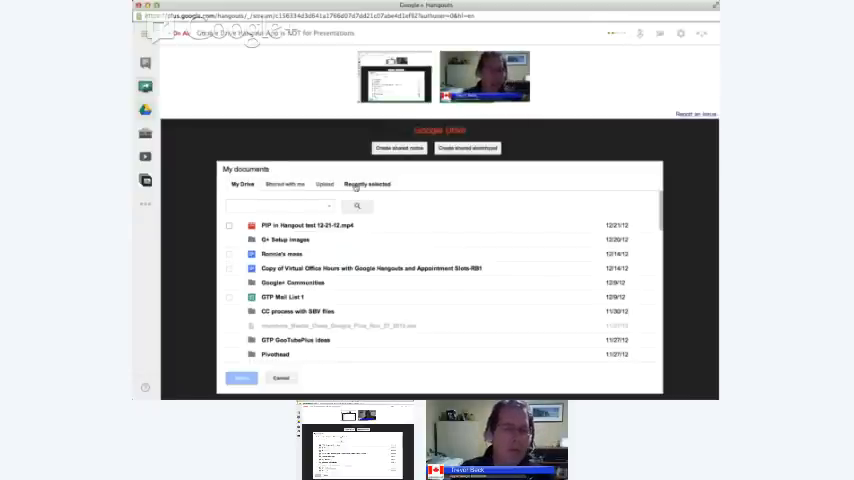
click(284, 184)
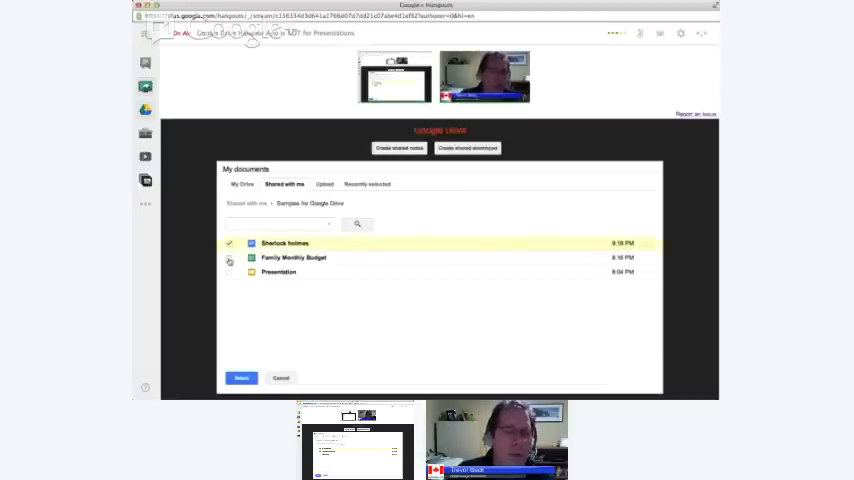
click(230, 258)
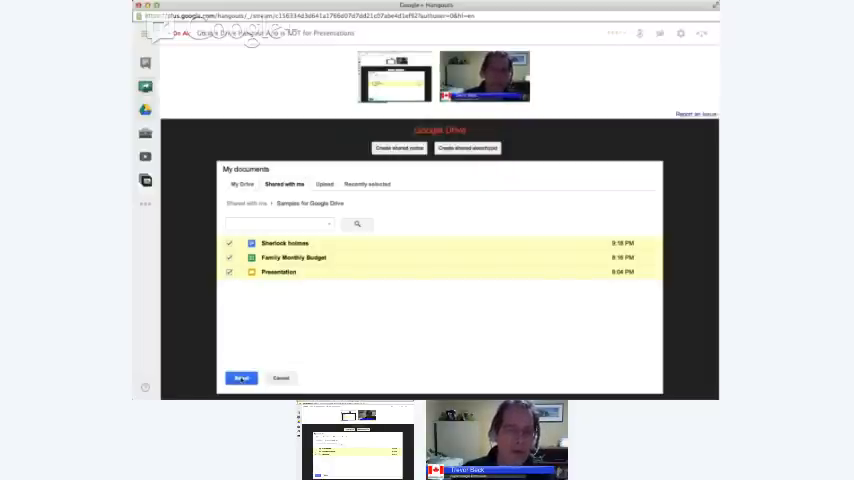
click(240, 378)
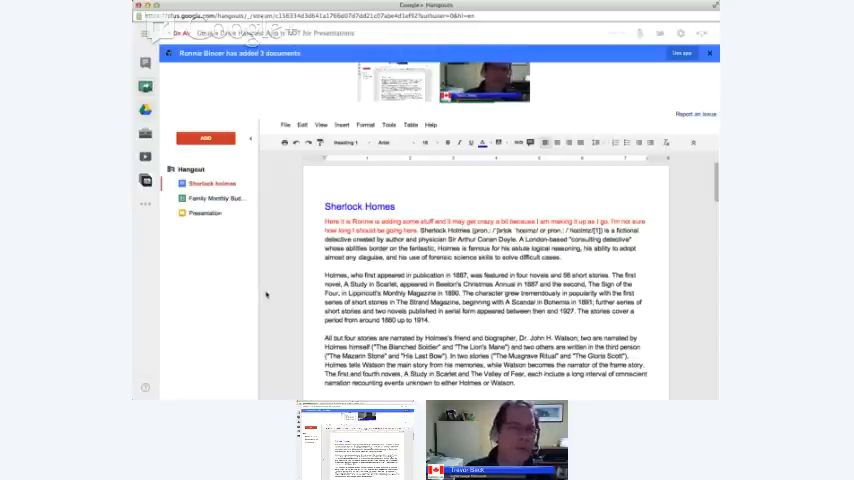
click(708, 52)
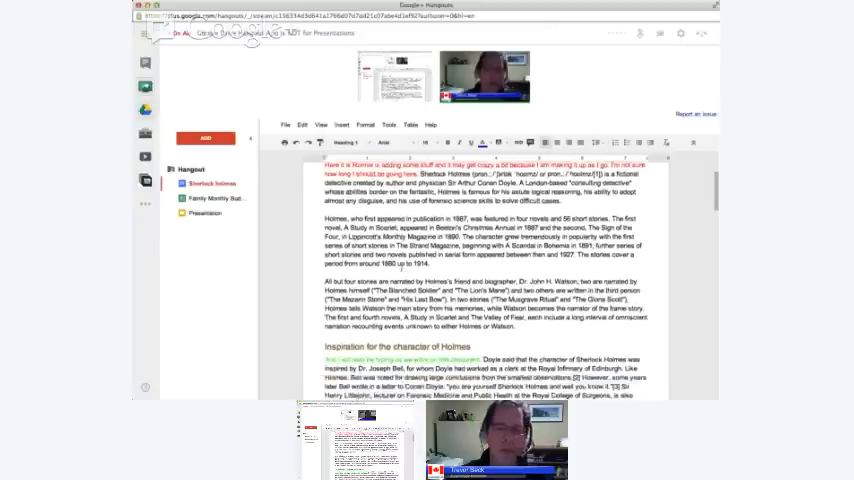
scroll(down, 3)
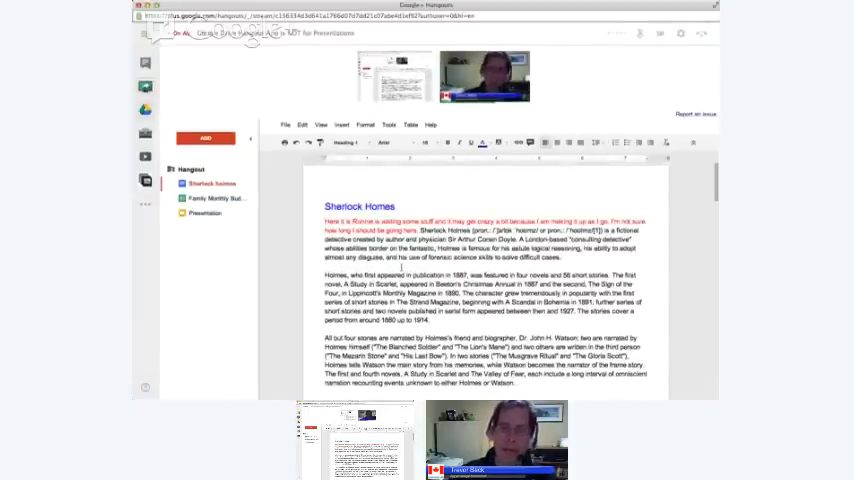
scroll(down, 3)
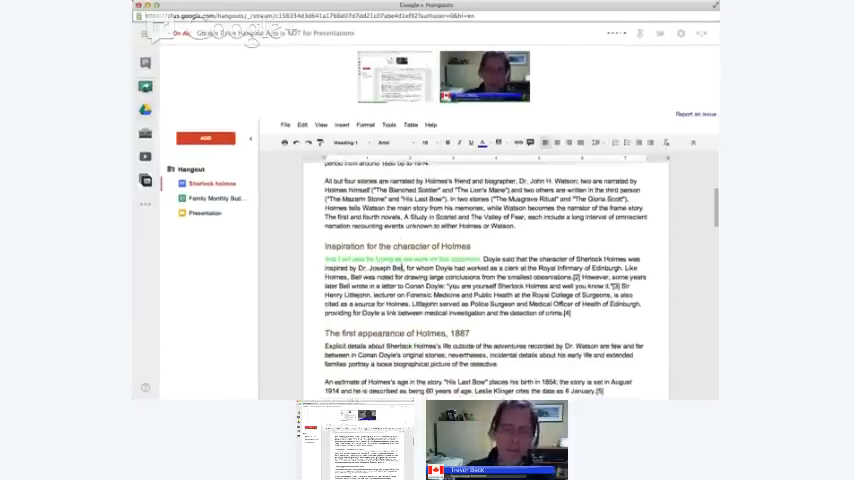
scroll(down, 3)
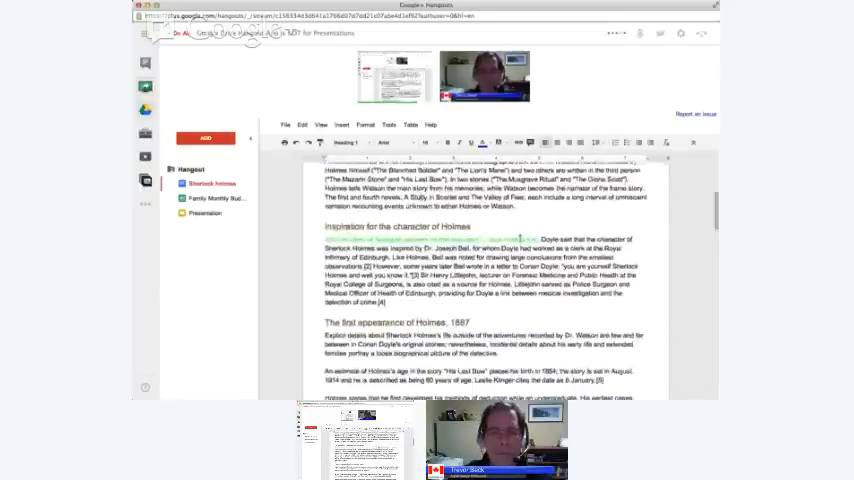
scroll(down, 3)
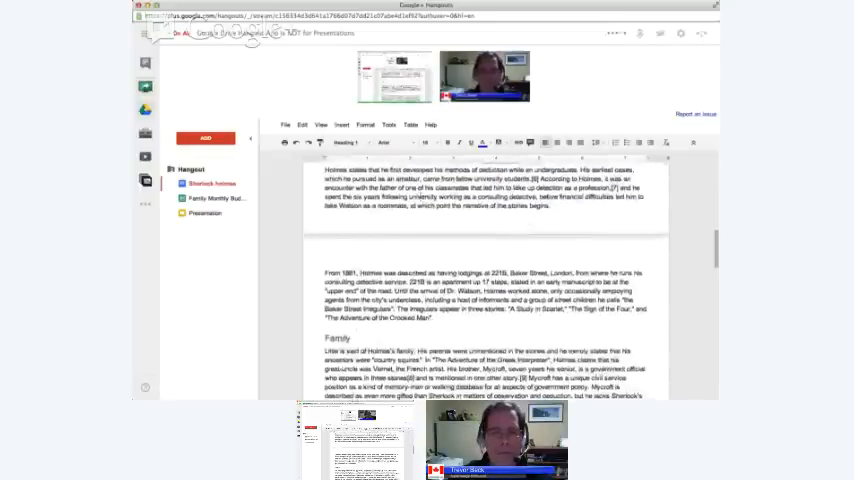
scroll(down, 3)
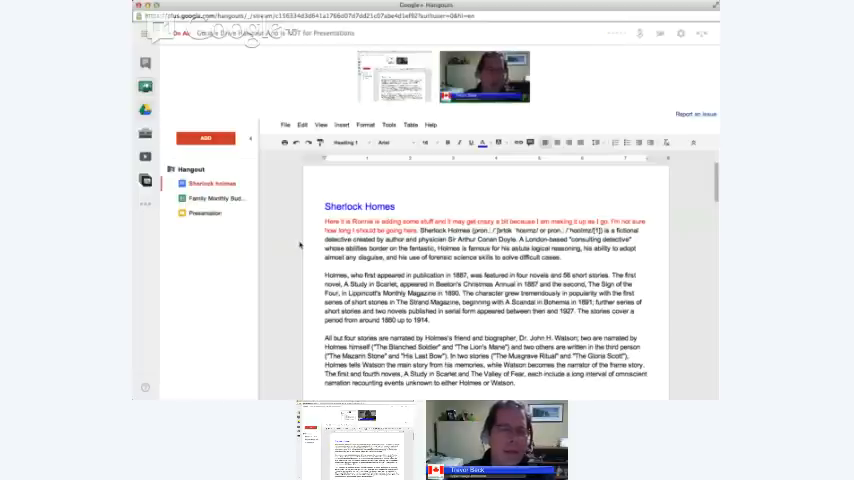
- Close the Sherlock Holmes document and open the Family Monthly Budget spreadsheet in the hangout
click(212, 196)
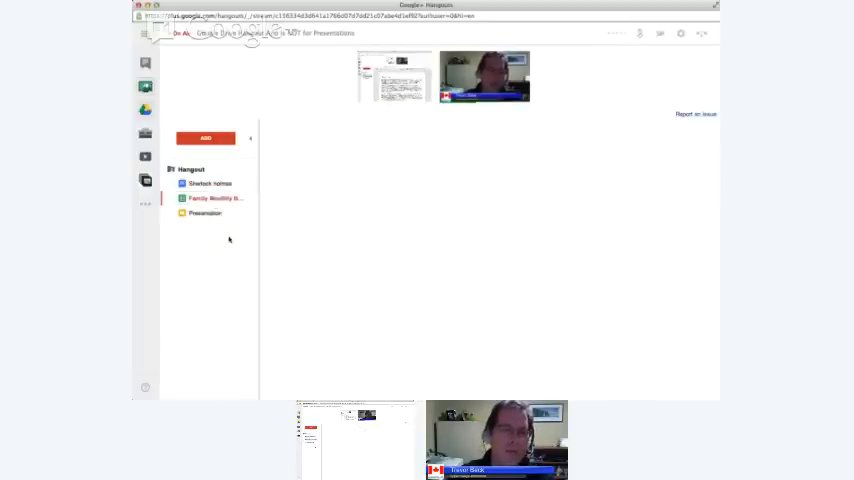
click(214, 196)
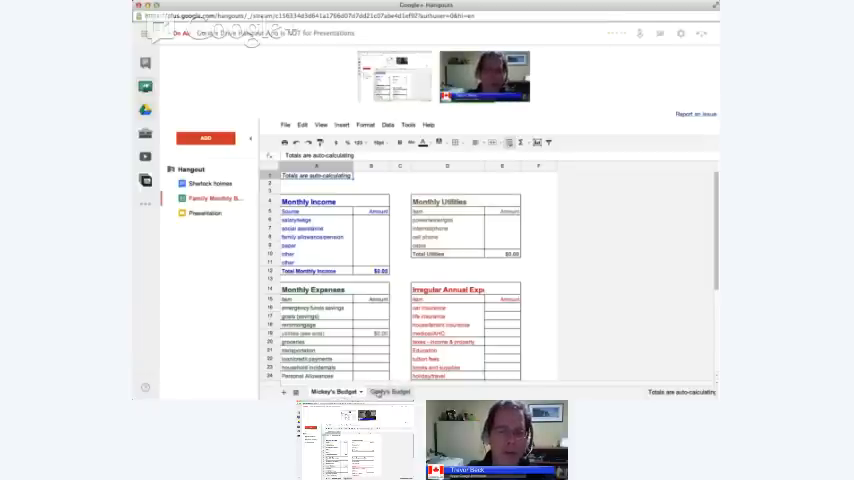
click(390, 392)
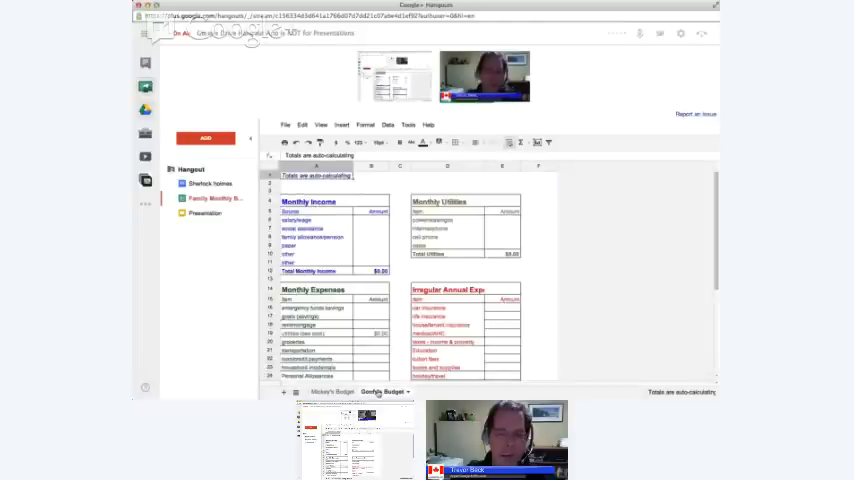
scroll(down, 3)
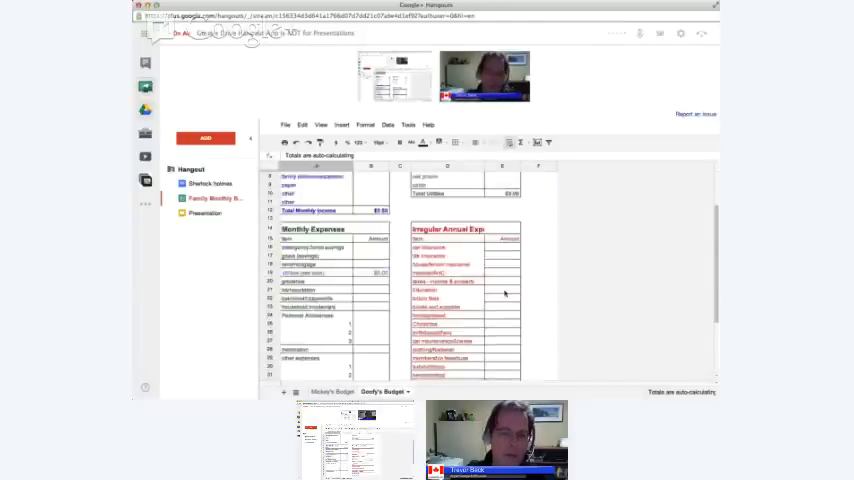
scroll(down, 3)
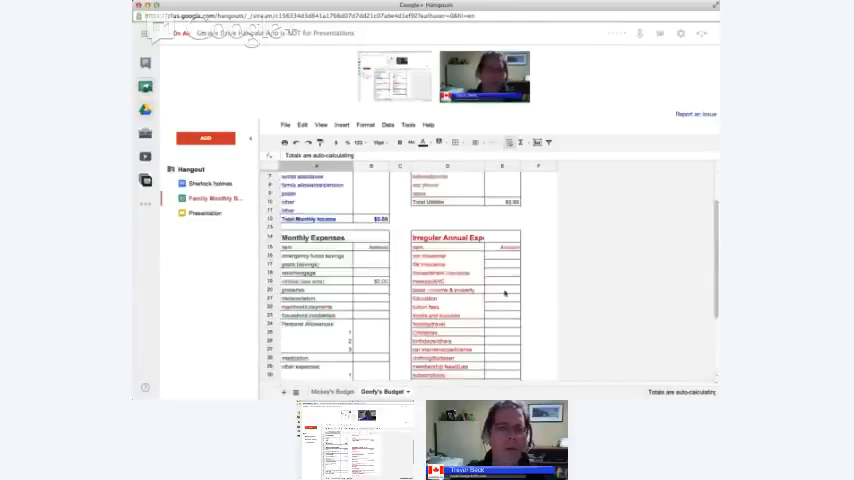
scroll(up, 3)
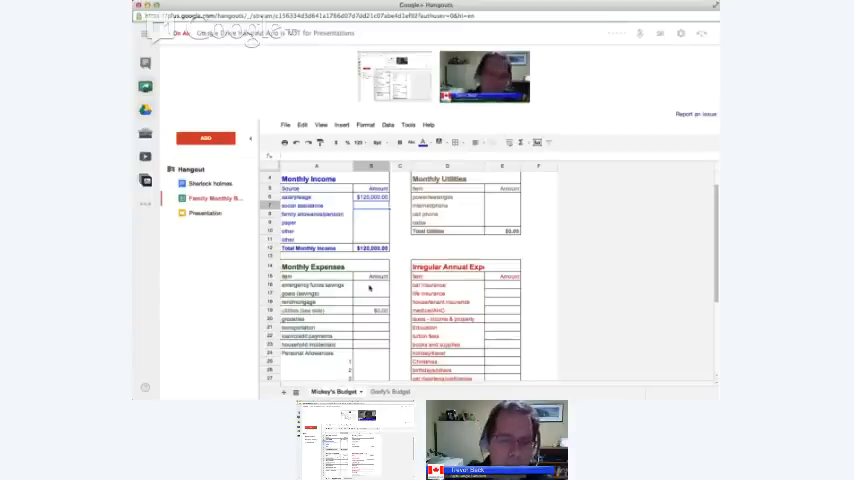
scroll(down, 3)
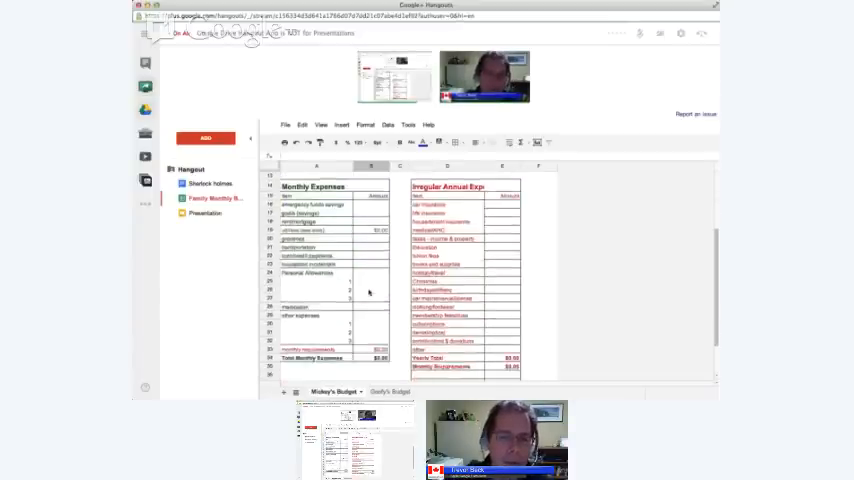
scroll(down, 3)
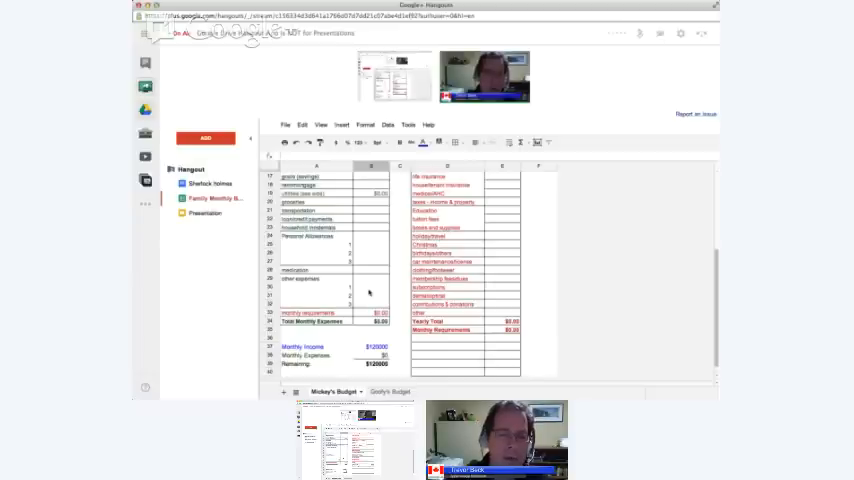
mouse_move(348, 364)
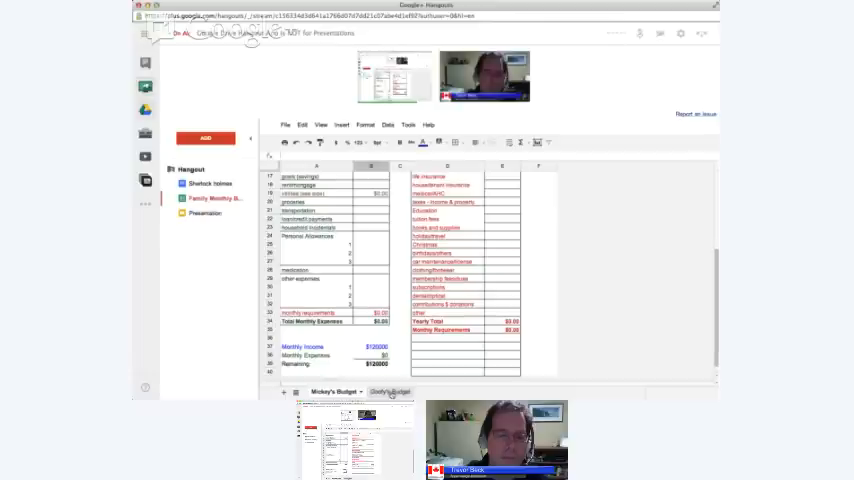
scroll(up, 3)
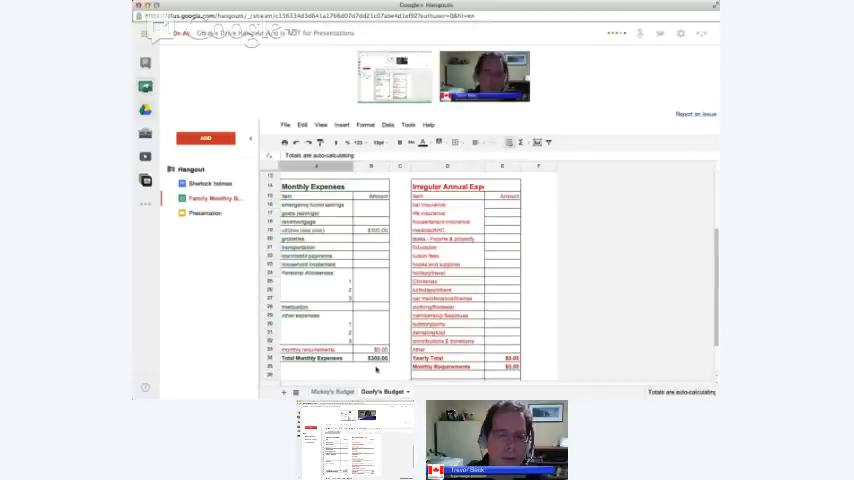
scroll(up, 3)
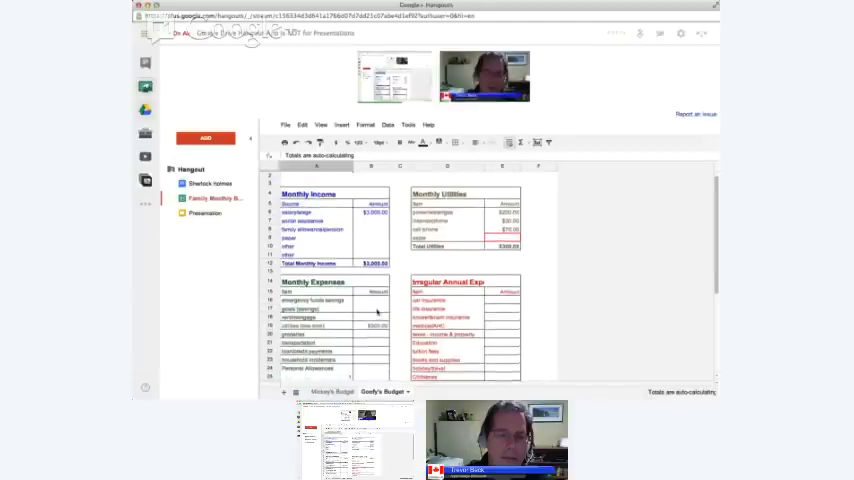
scroll(down, 3)
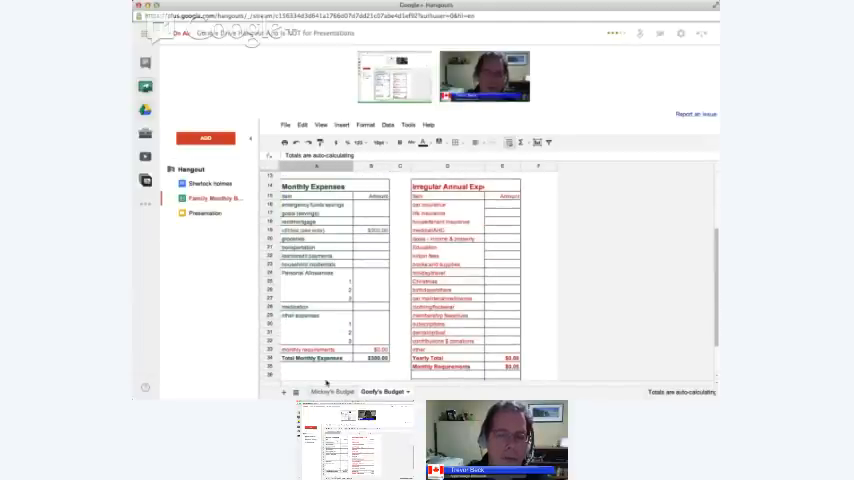
scroll(down, 3)
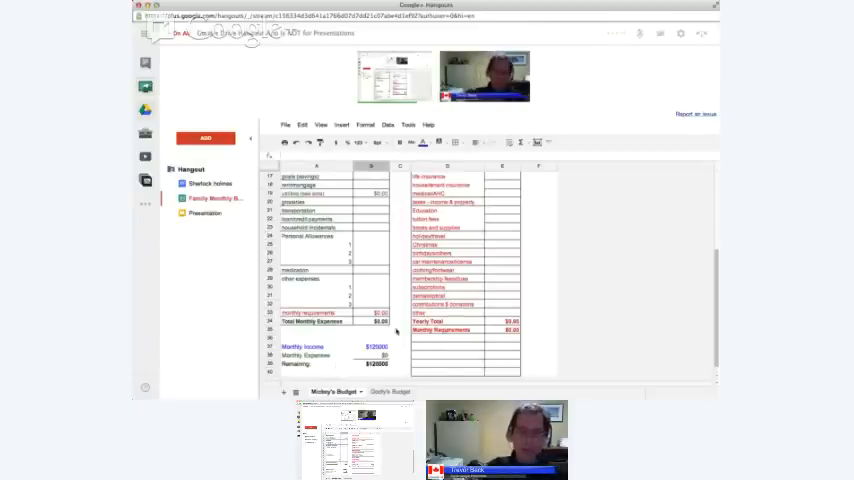
scroll(up, 3)
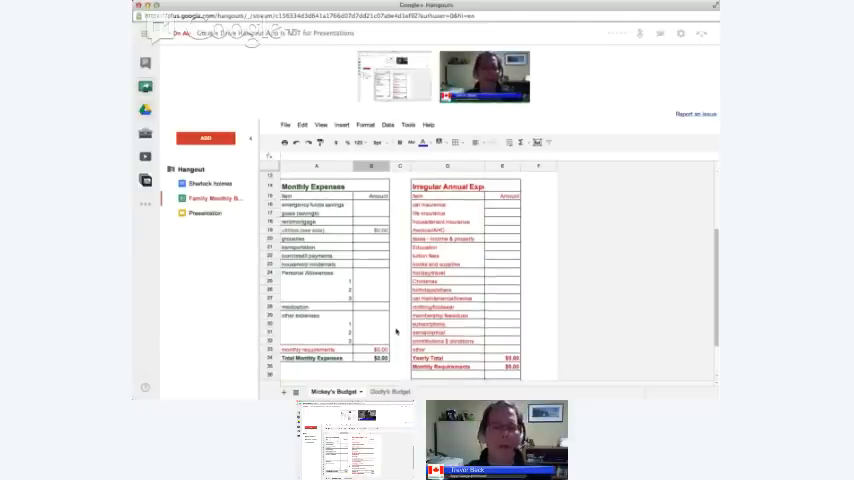
scroll(up, 3)
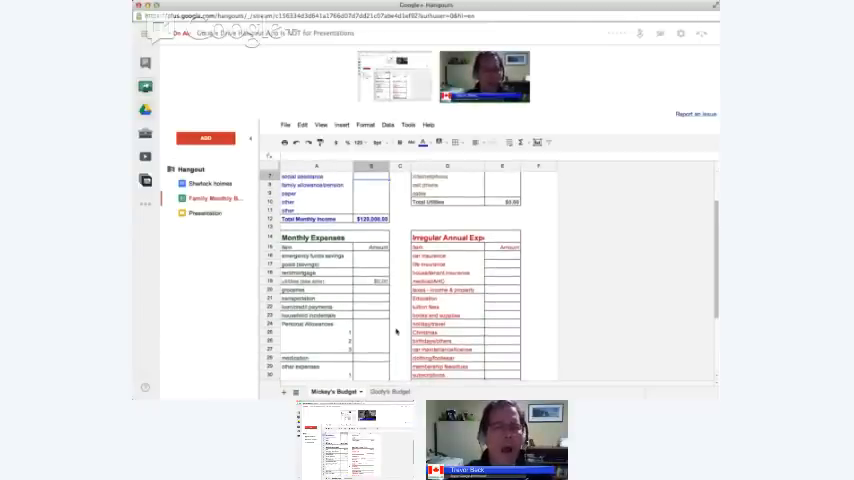
scroll(down, 3)
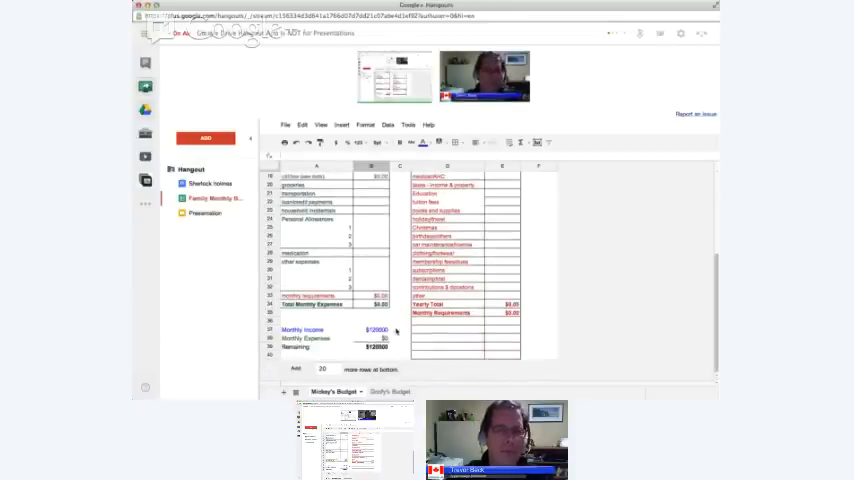
click(204, 214)
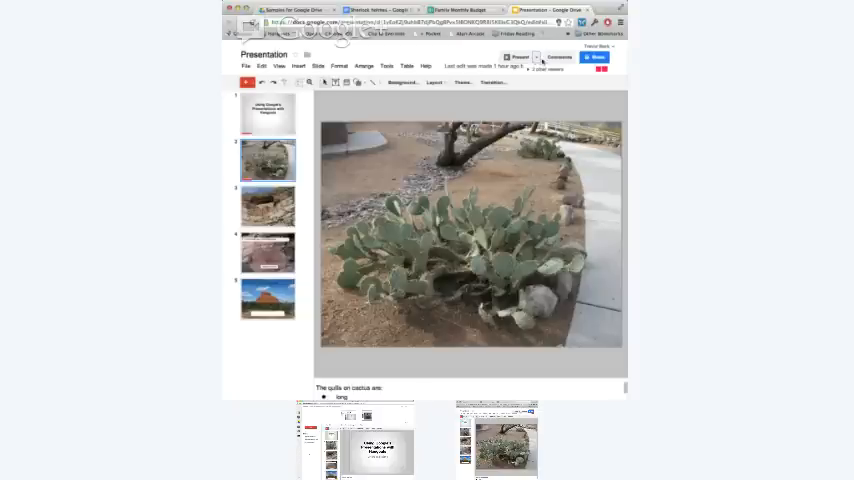
- Show the Presentation's title slide 'Using Google's Presentations with Hangouts' and bring up its view options
click(536, 56)
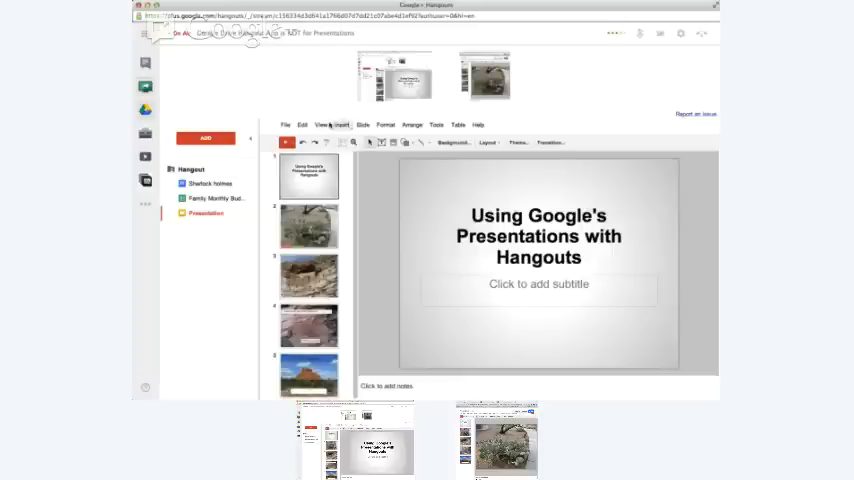
click(320, 124)
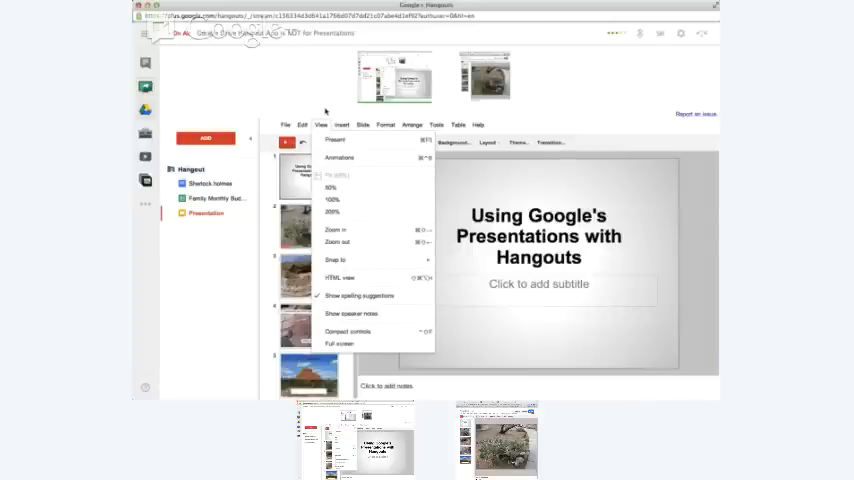
- Display the red-rock photo slide and select its 'Your name here' title text for editing
click(340, 126)
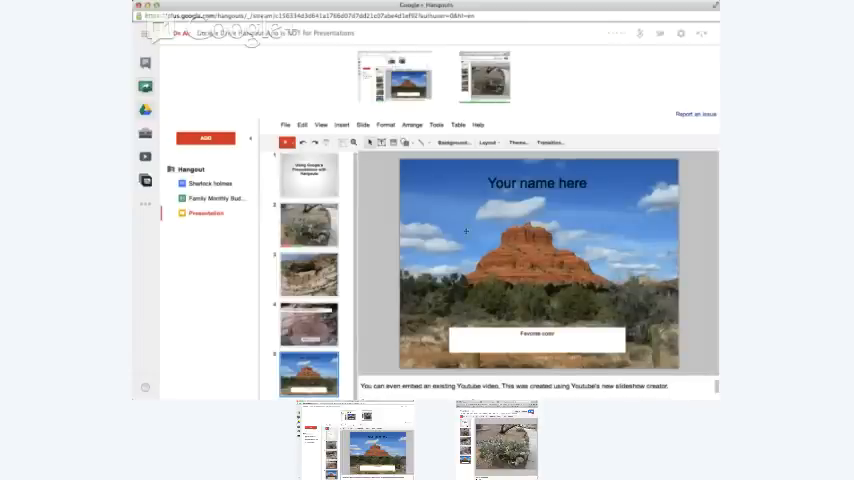
click(536, 184)
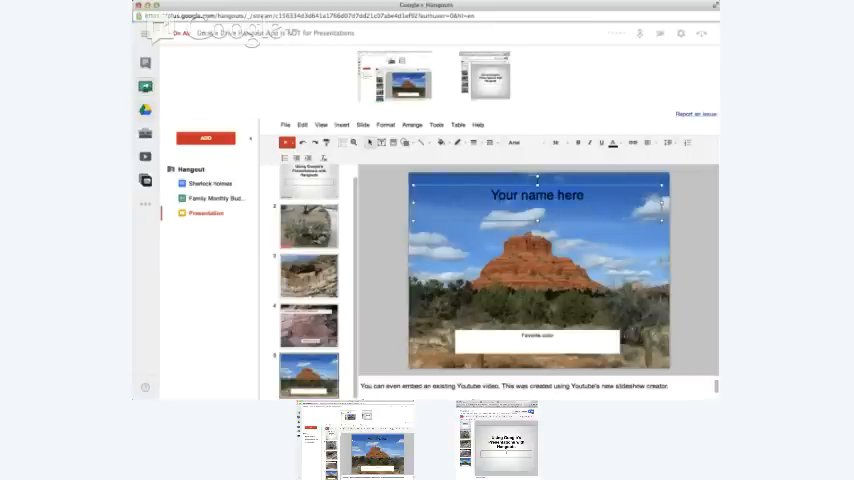
- Replace the placeholder with 'Ronnie Bincer' and enter 'slide' in the lower caption box
text(Ronni)
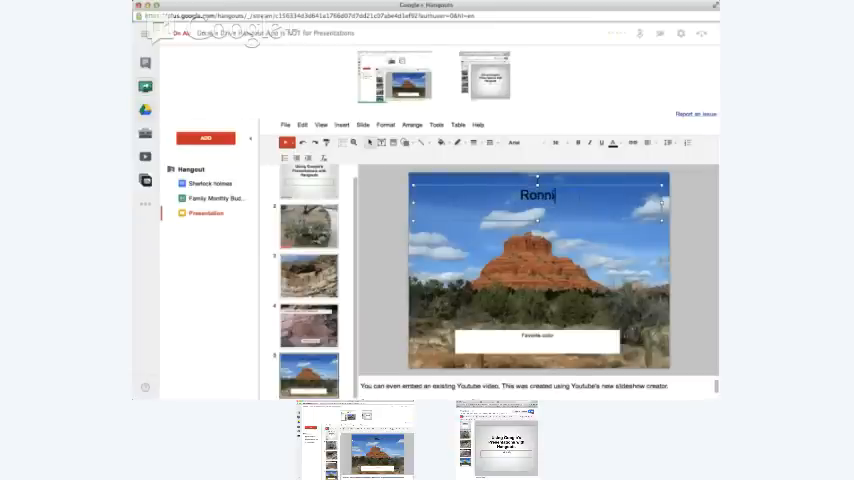
text(e Bincer)
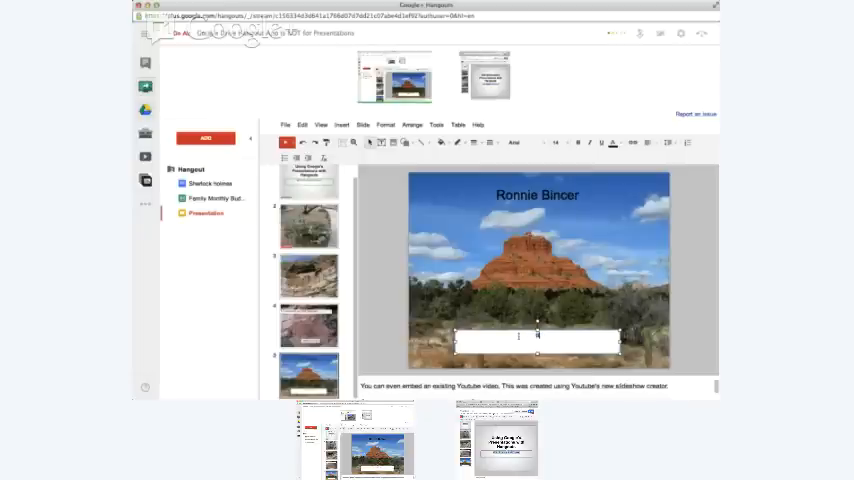
text(slide)
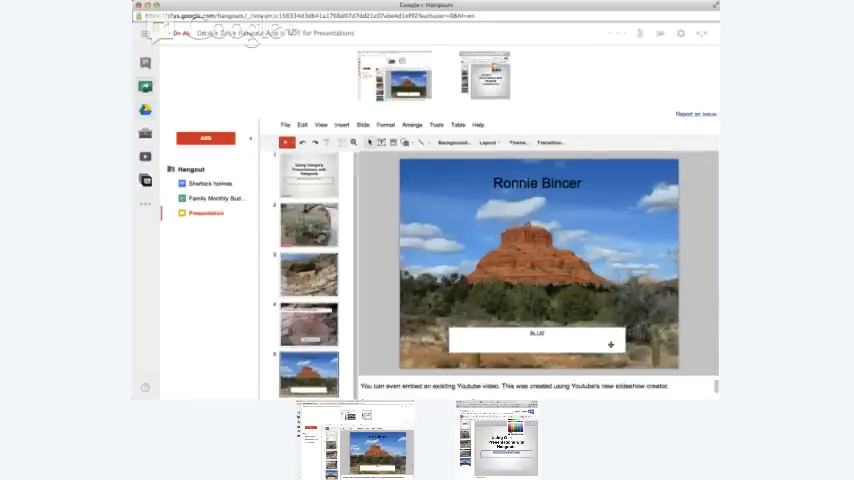
click(536, 340)
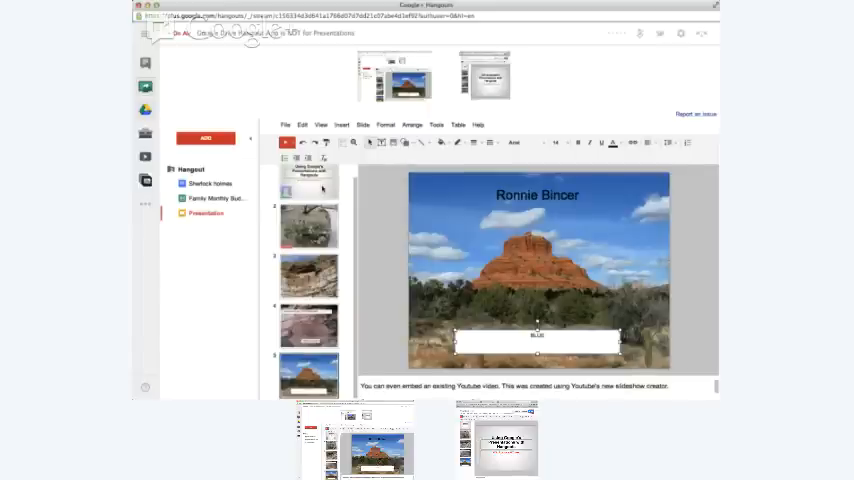
- Return to the title slide, its subtitle now reading 'With Ronnie and Trevor' in red
click(308, 176)
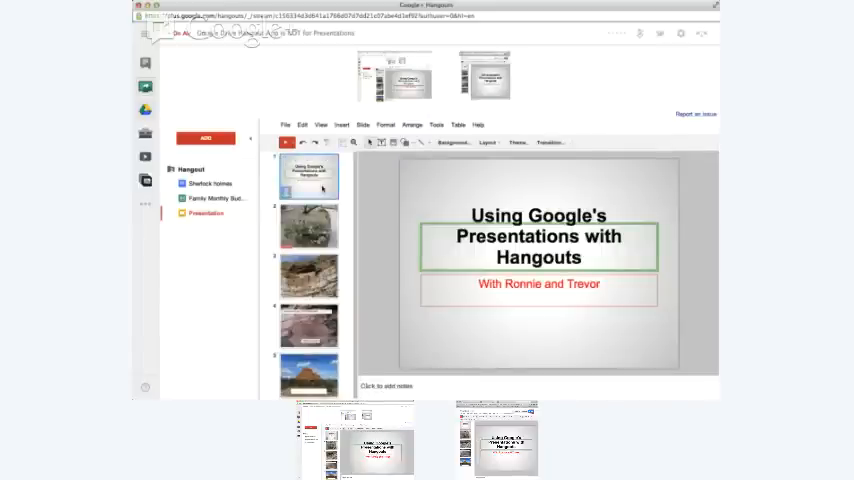